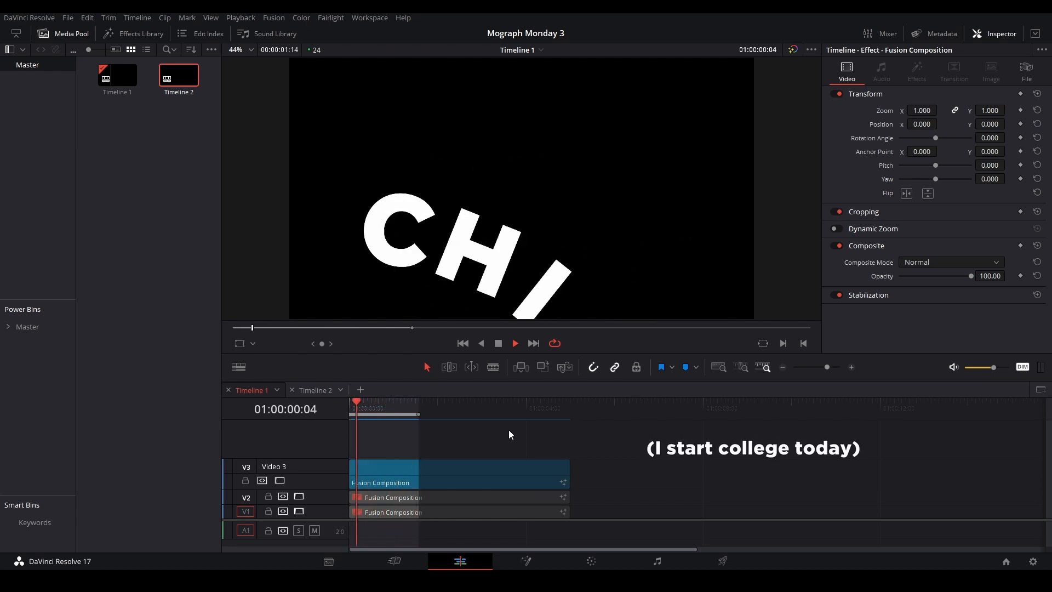
Switch to the Fusion page with the empty composition showing only MediaOut1
click(314, 391)
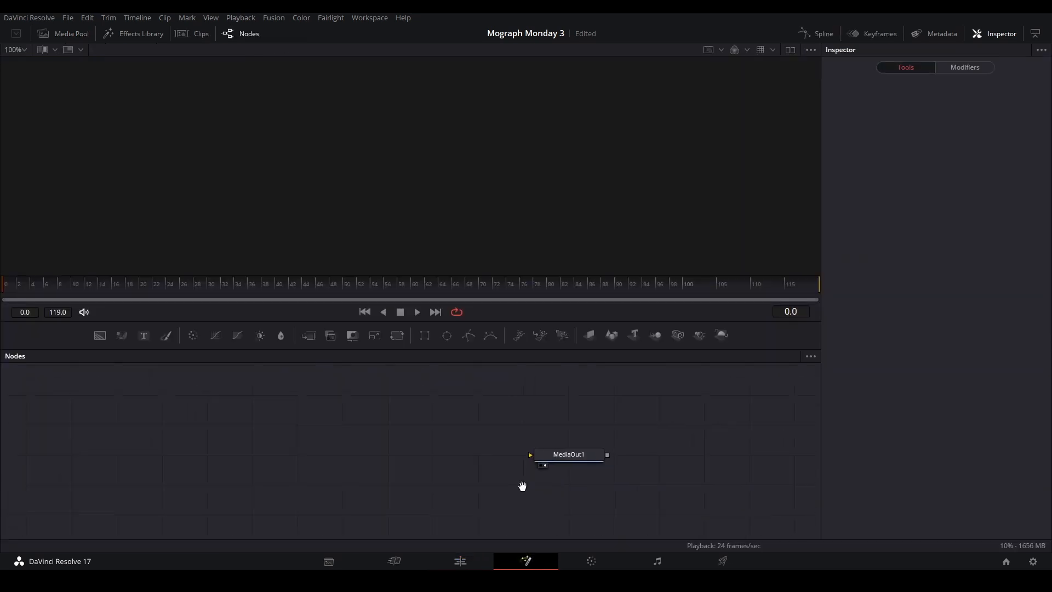
Add Background, Merge and Text+ nodes and enter the title text CHIKA
click(99, 335)
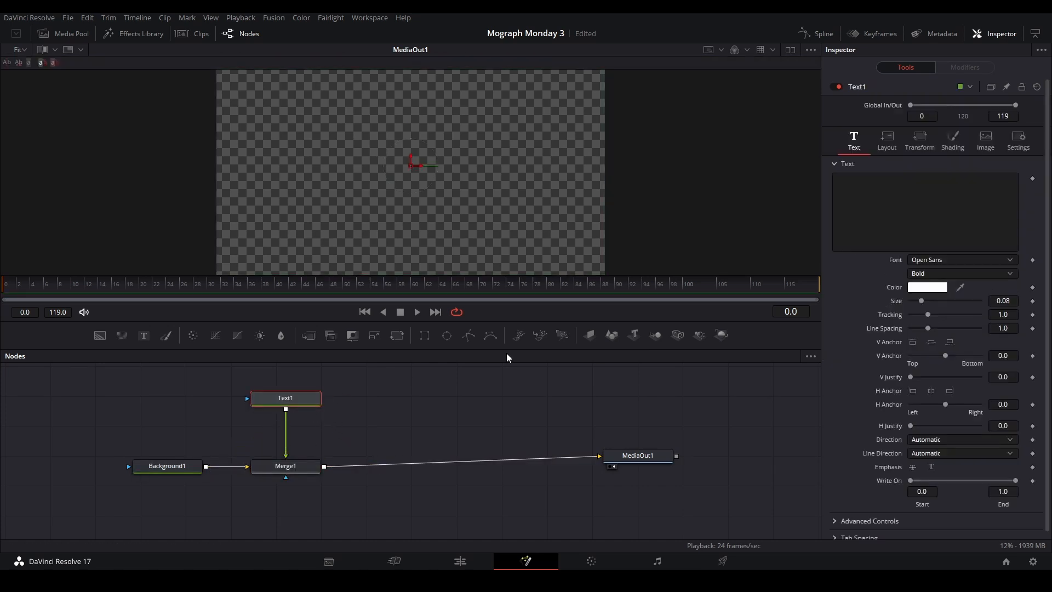
click(925, 211)
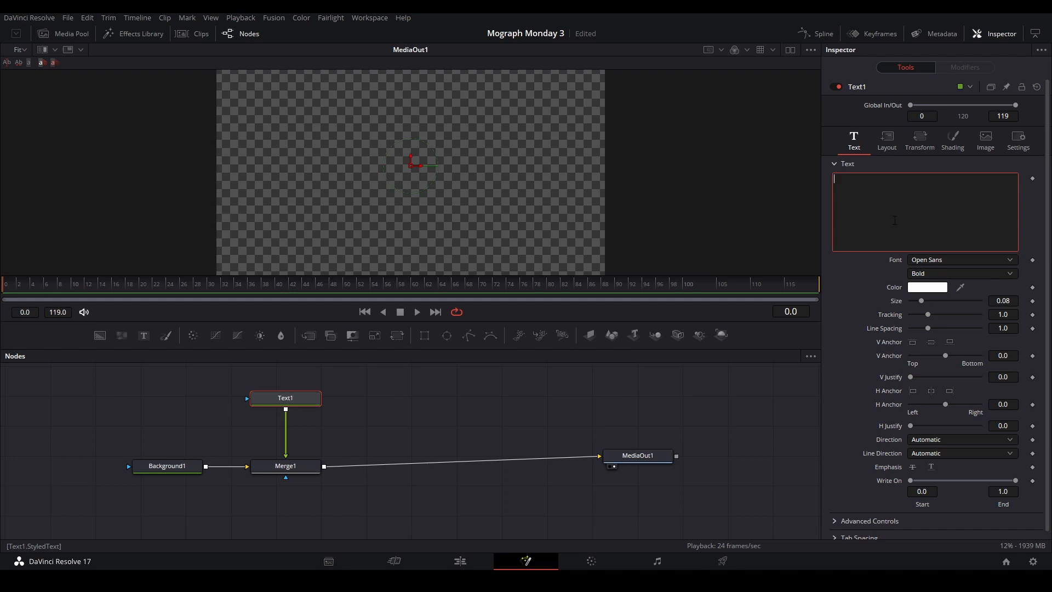
text(CHIK)
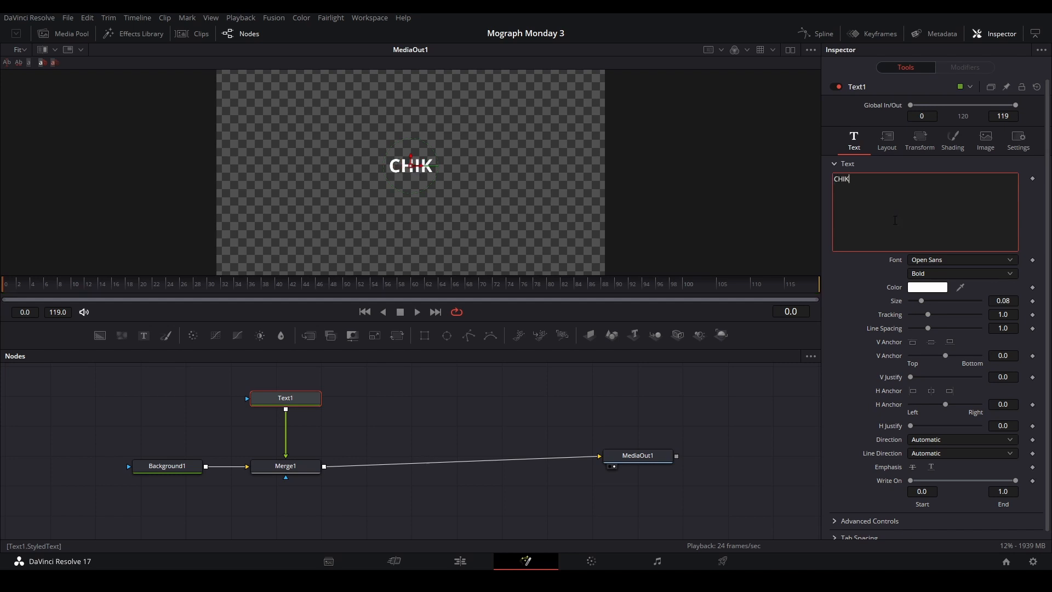
Set the font to Gotham Black and enlarge the size to about 0.27
click(961, 260)
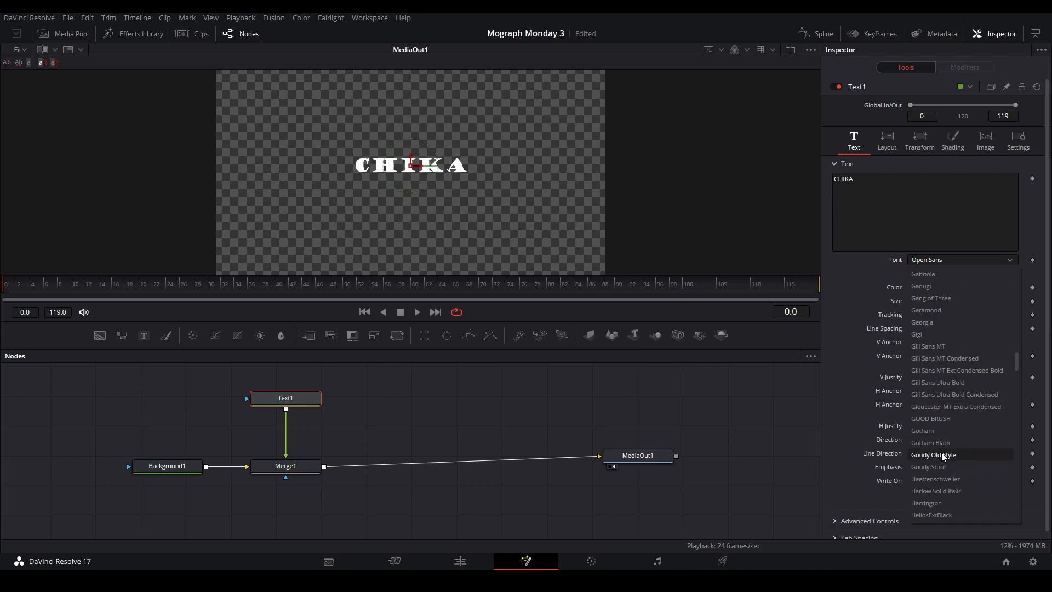
click(931, 442)
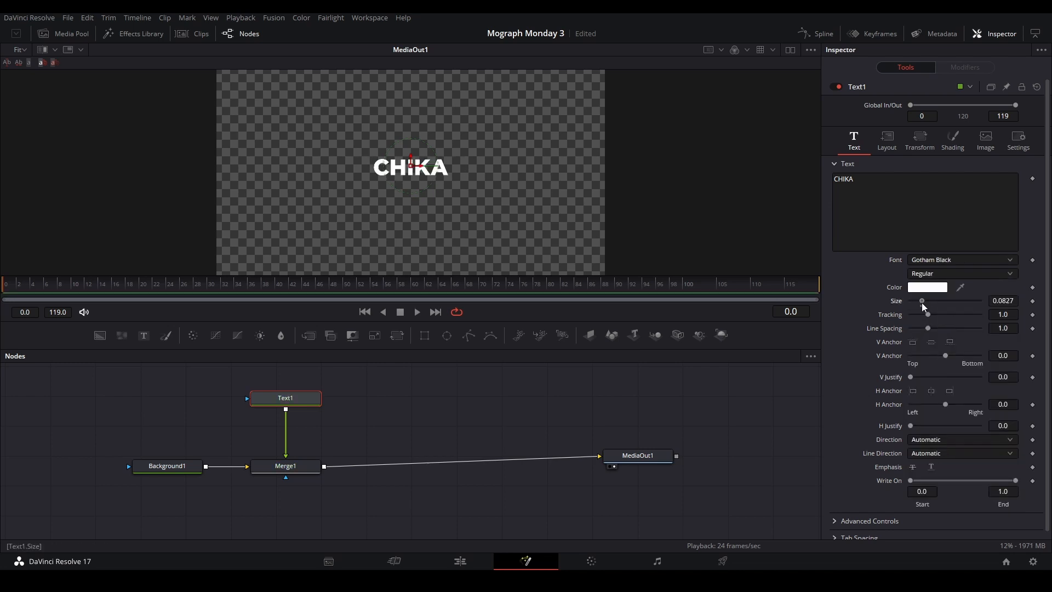
drag(922, 301, 948, 300)
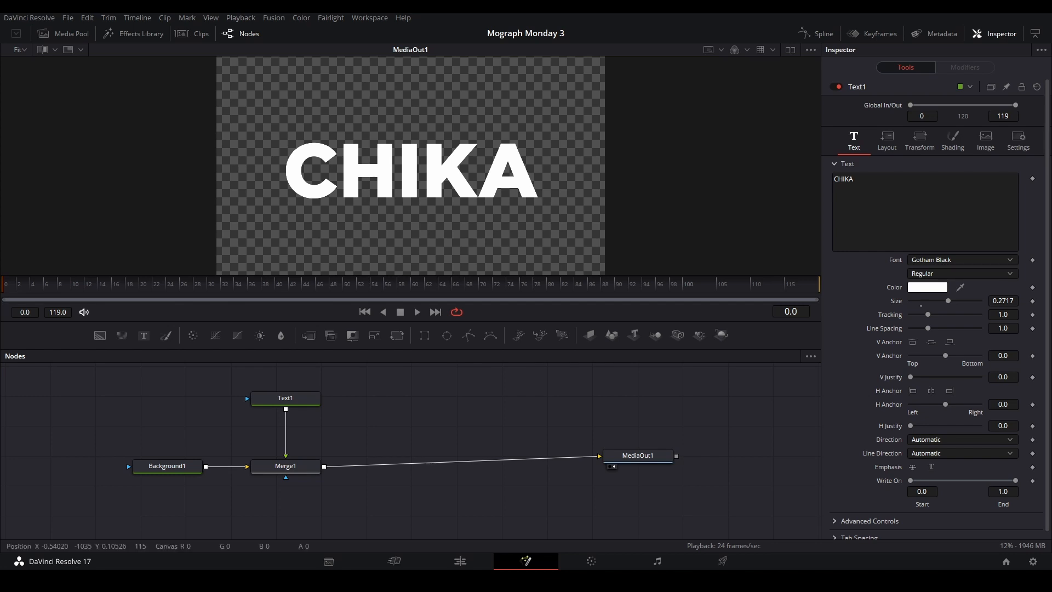
mouse_move(1029, 215)
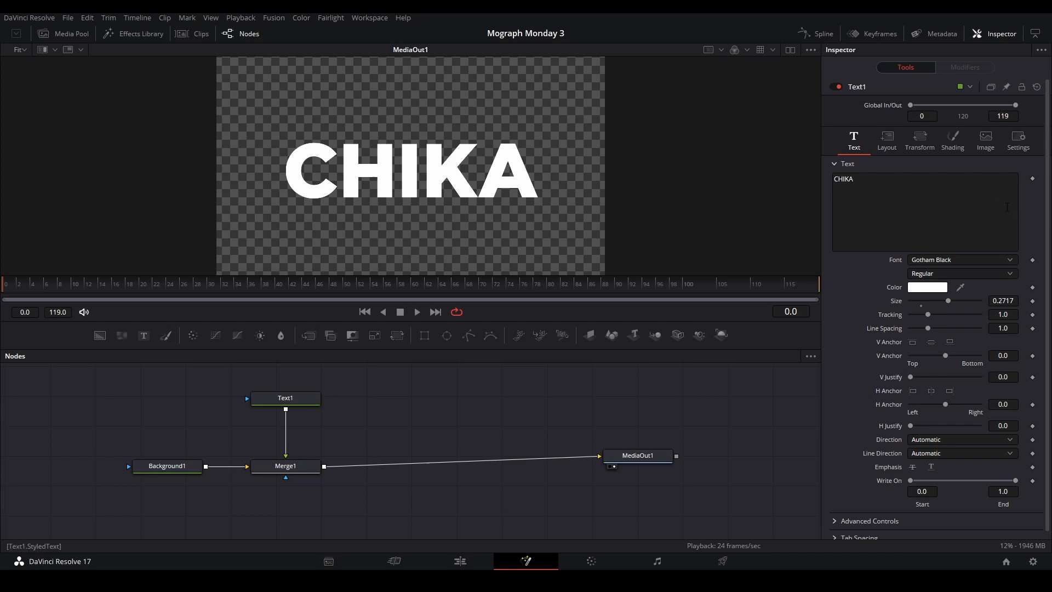
Attach a Follower modifier to the text with a 1.25 delay between characters
right_click(924, 212)
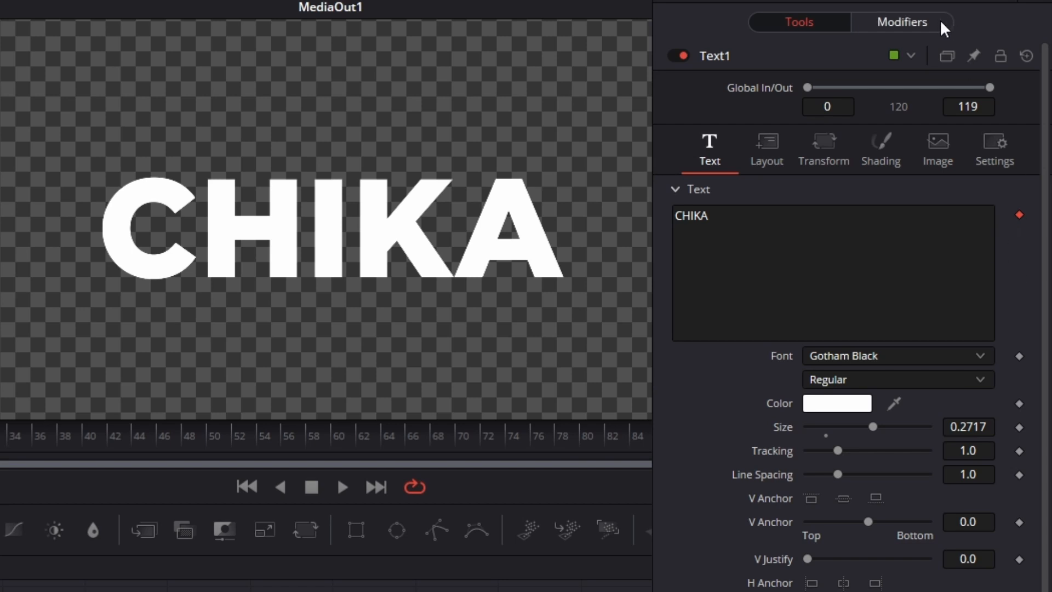
click(902, 22)
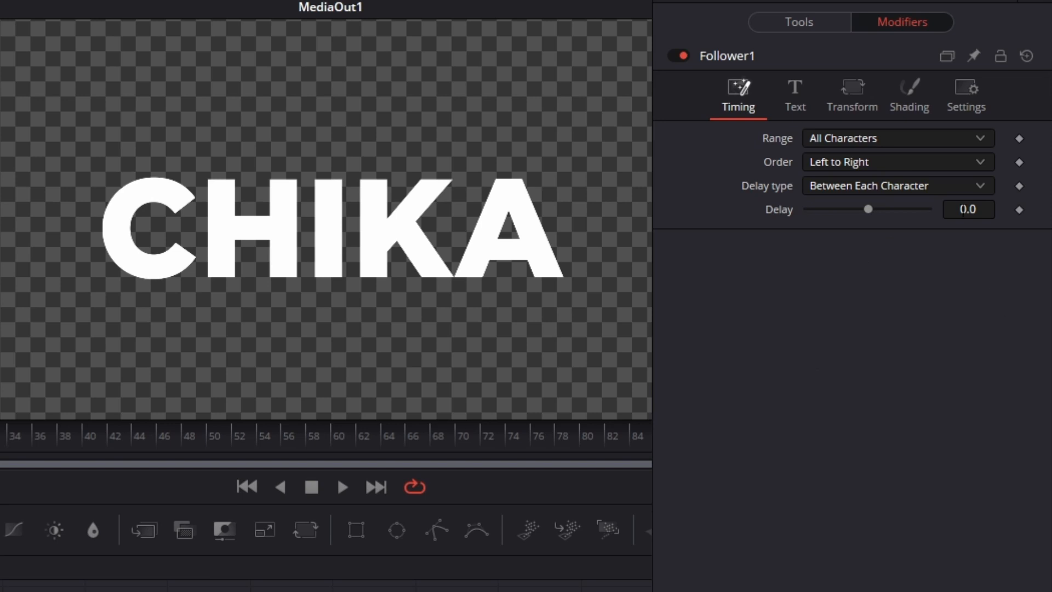
text(1)
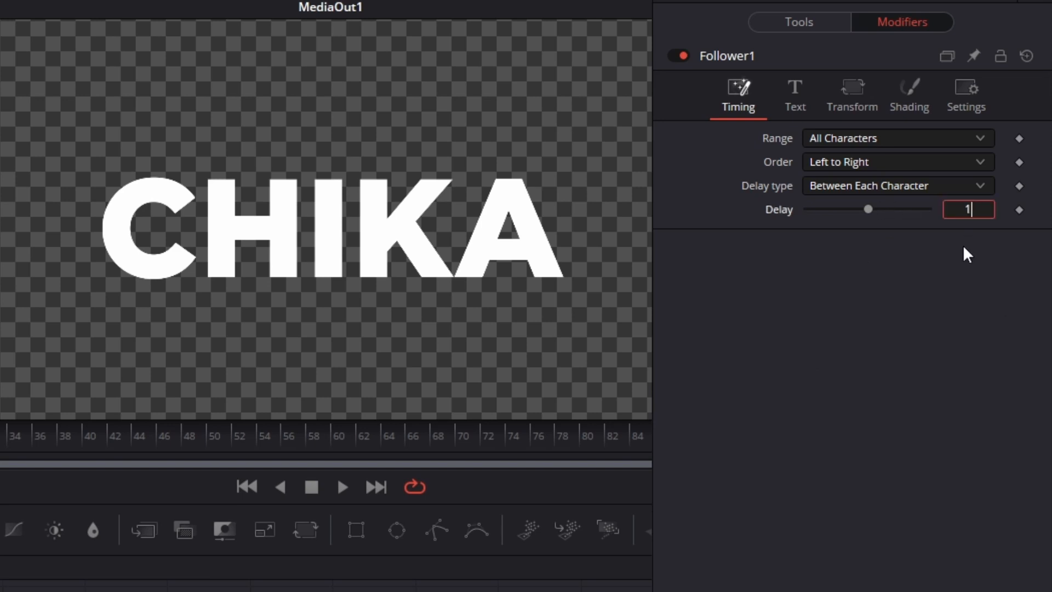
text(1.25)
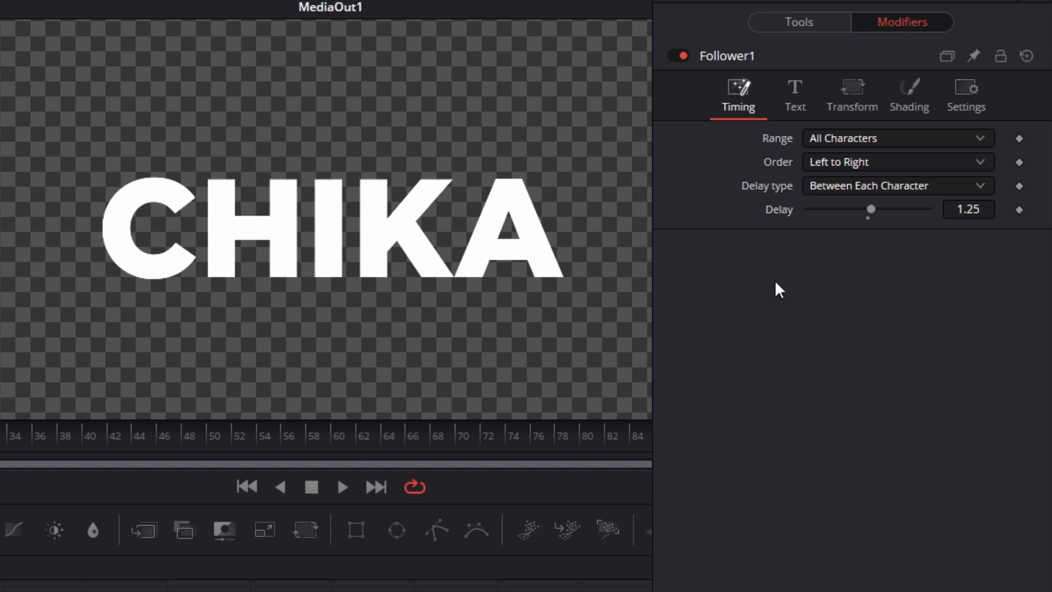
click(908, 95)
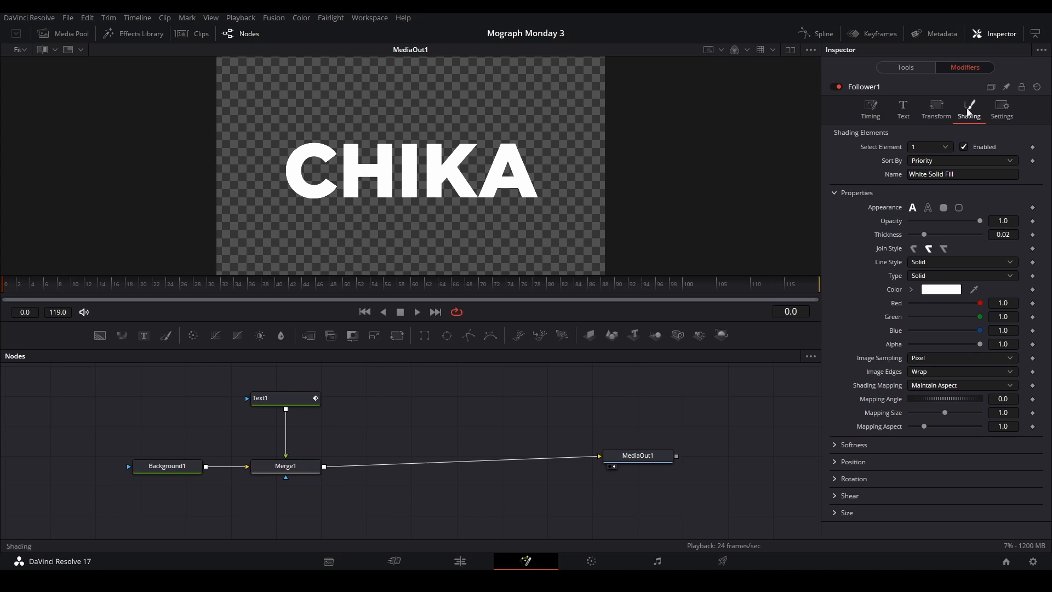
Drive the Follower's character position Offset with an XY Path modifier
click(852, 461)
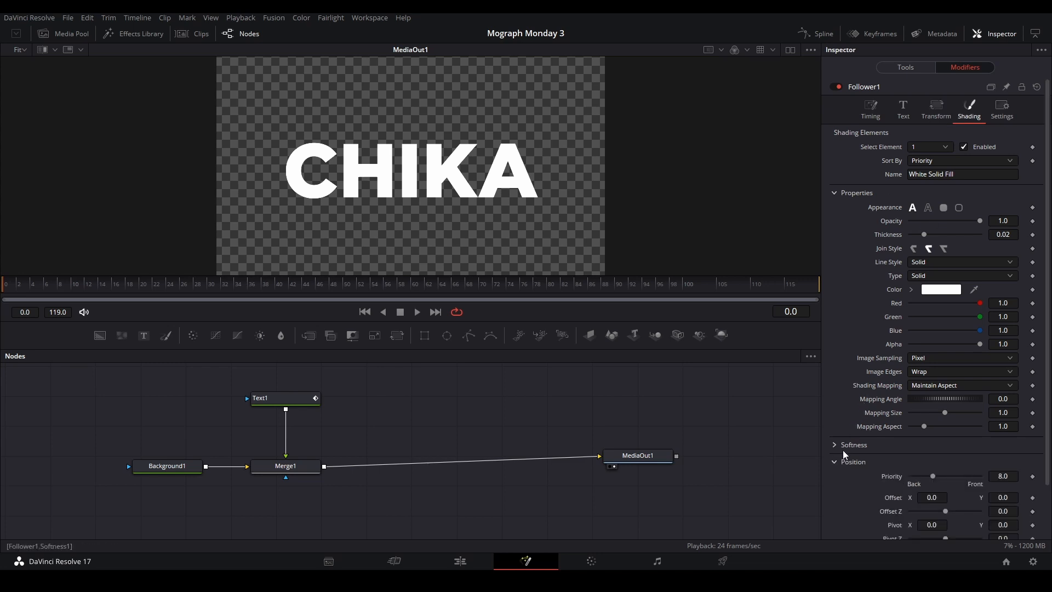
scroll(down, 3)
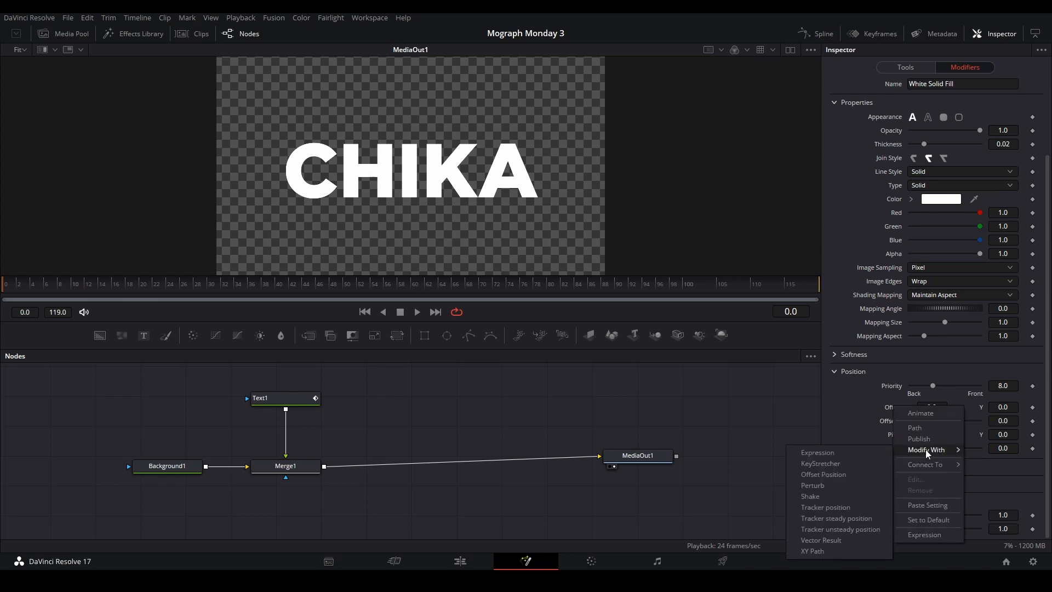
click(812, 551)
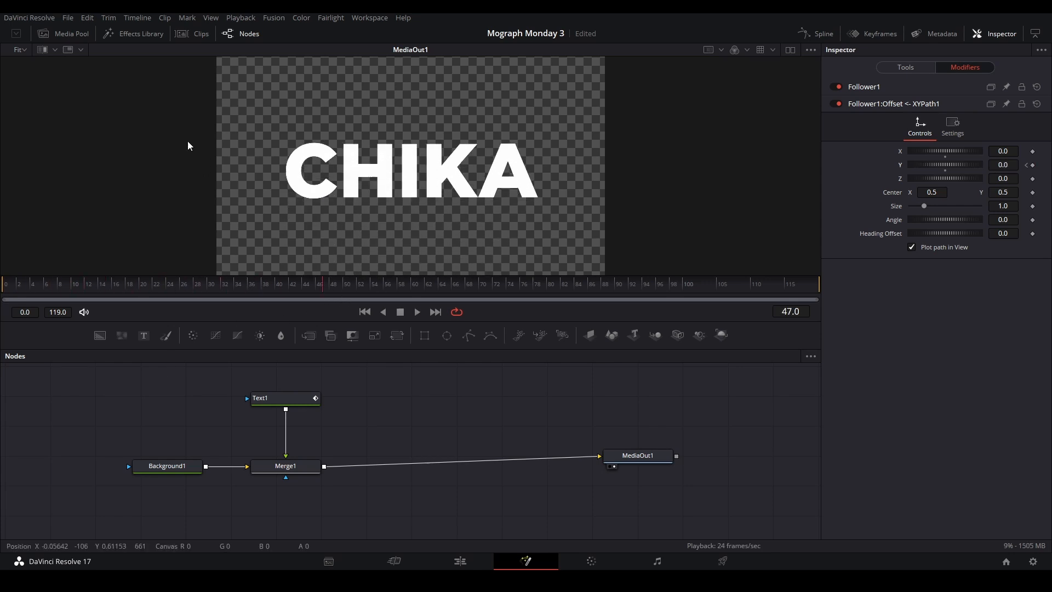
click(821, 34)
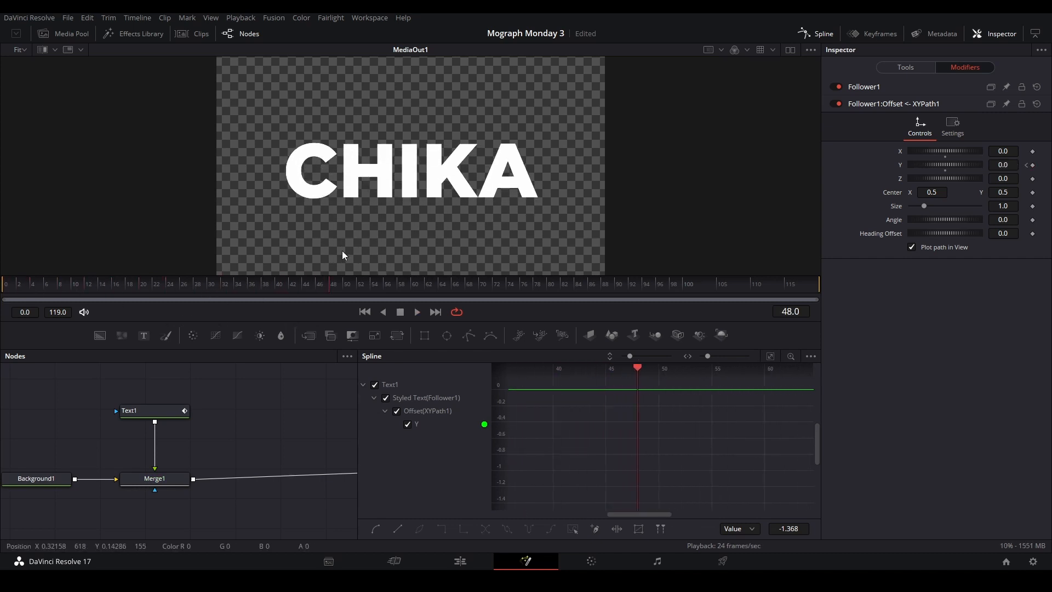
mouse_move(405, 259)
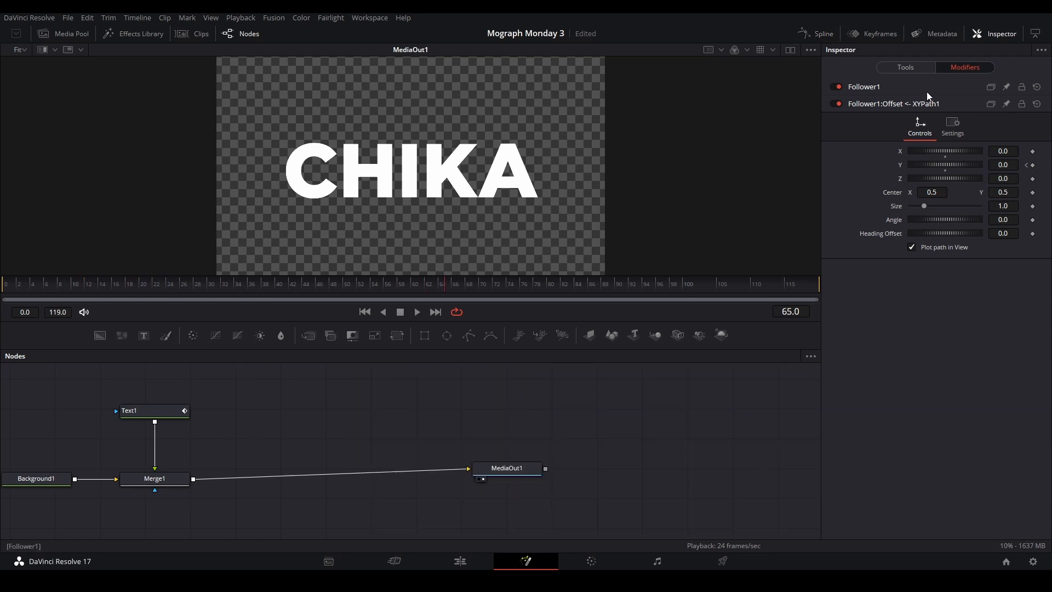
Keyframe the letters' Y offset from -1.368 and Z rotation from -90 back to zero, then preview
click(864, 86)
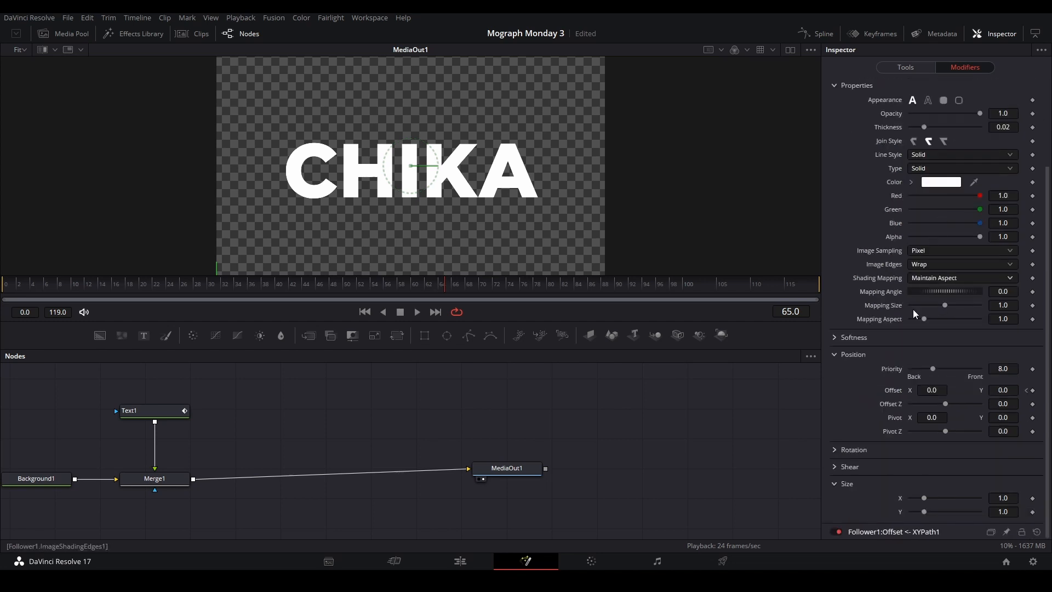
scroll(down, 3)
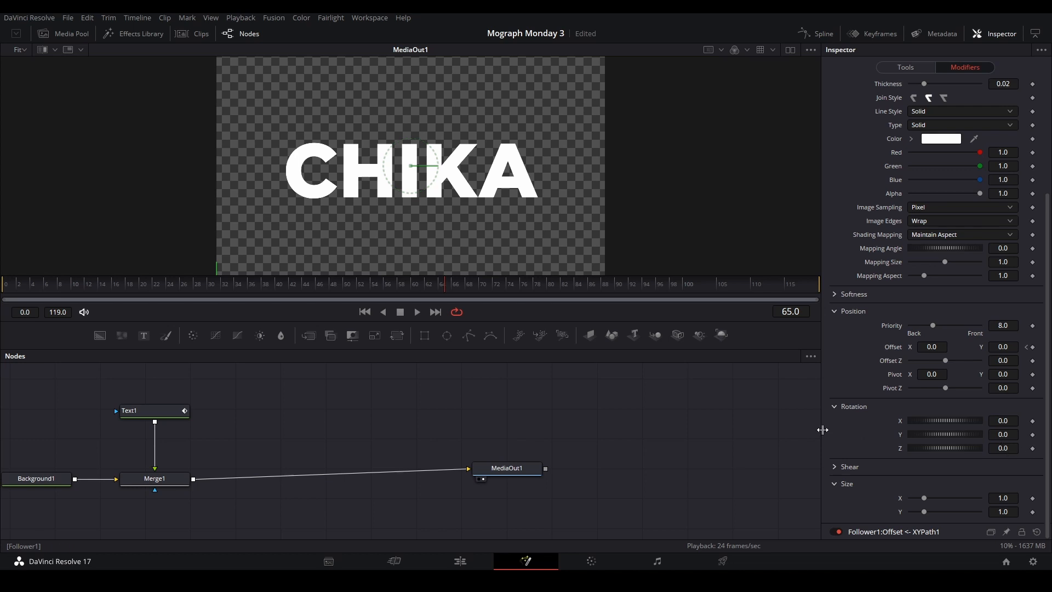
mouse_move(348, 315)
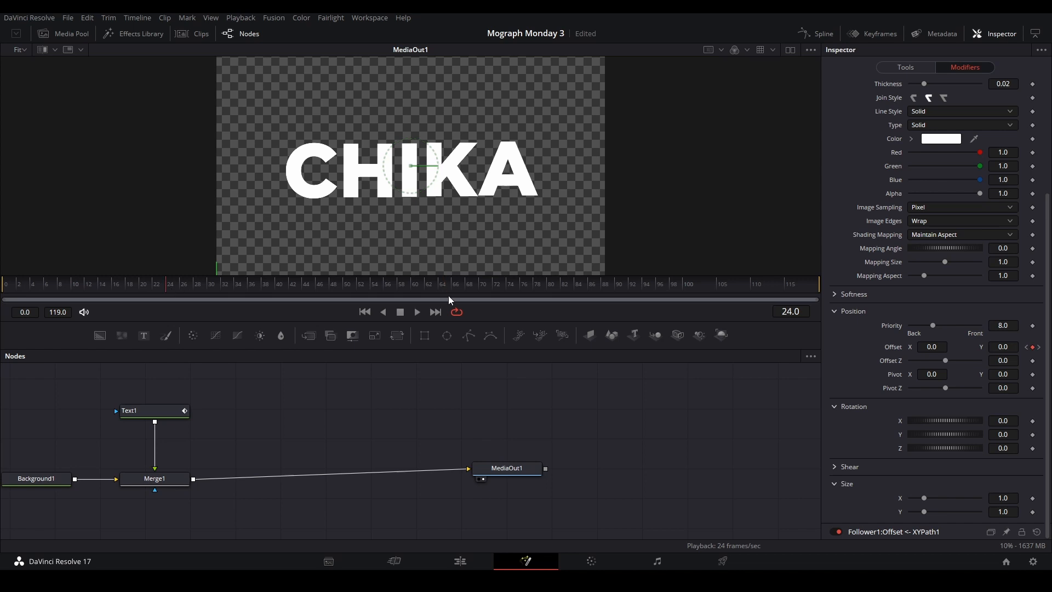
mouse_move(1029, 449)
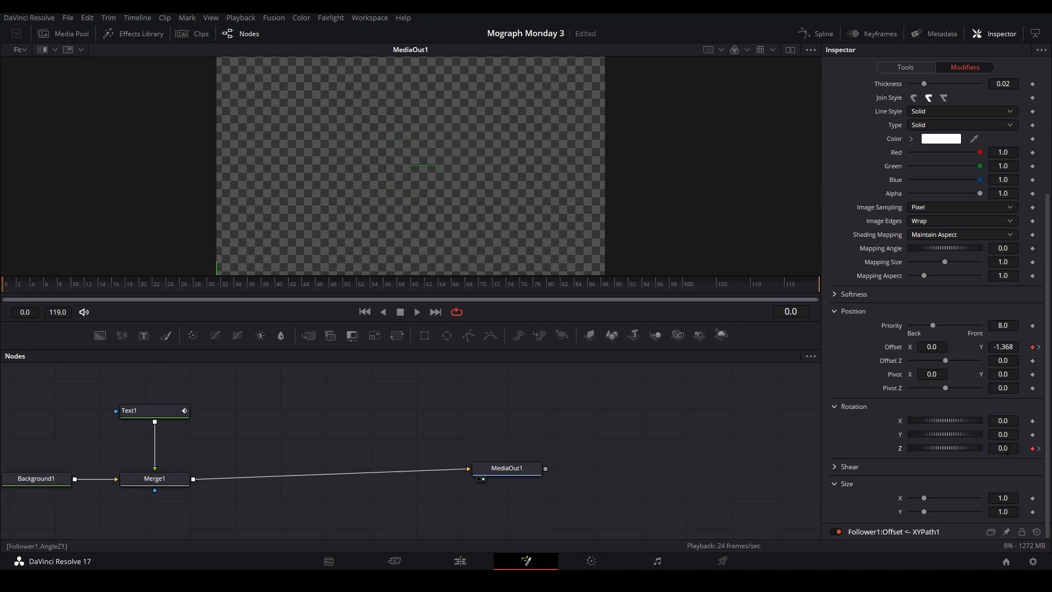
click(1003, 448)
text(-90)
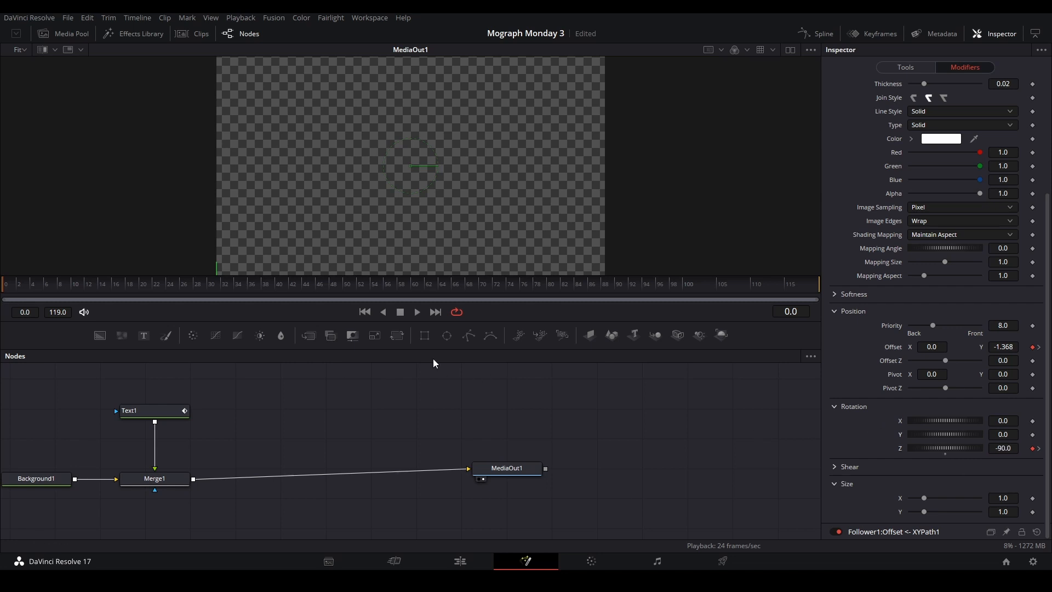
click(416, 311)
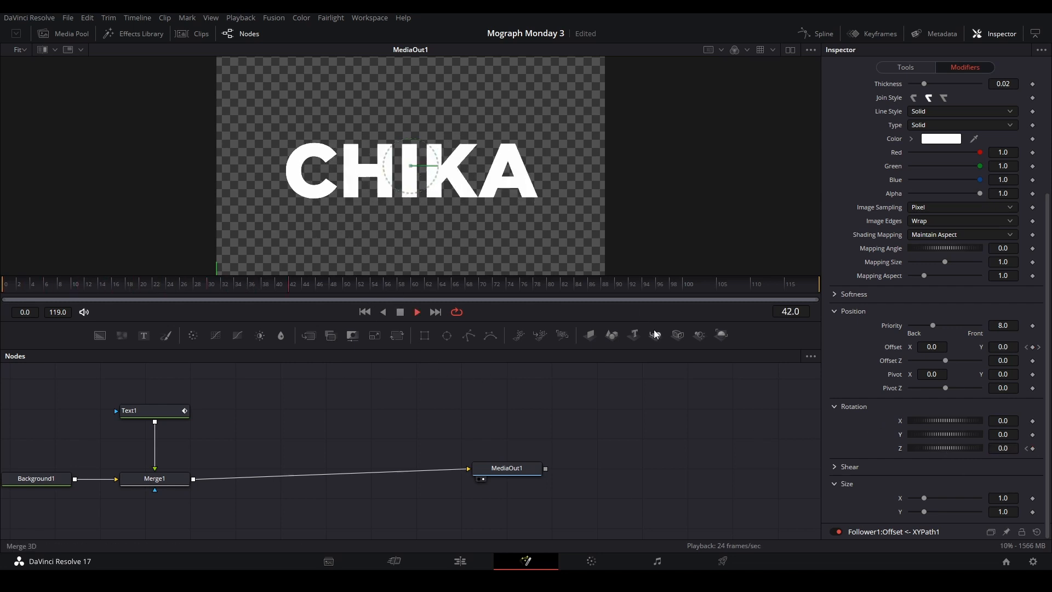
Ease the Angle Z curve in the Spline editor, preview, and return to the Edit page timeline
click(823, 34)
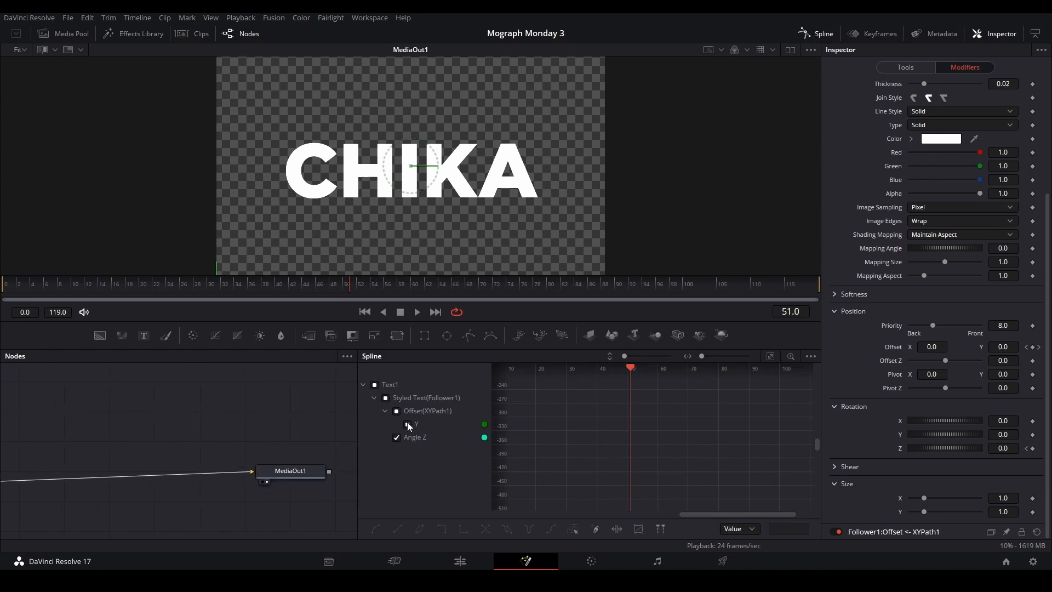
click(395, 425)
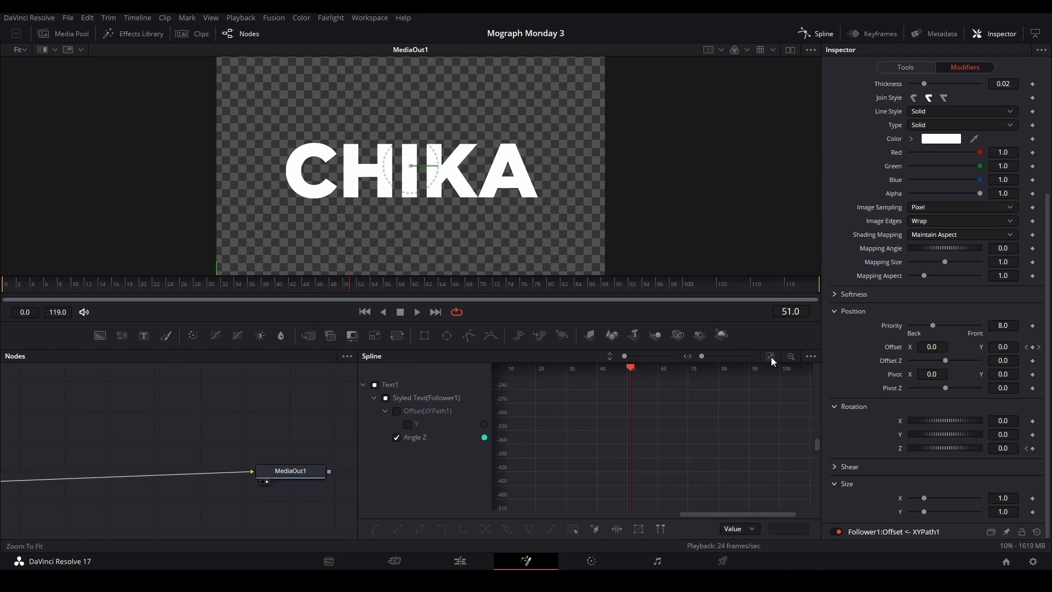
click(770, 355)
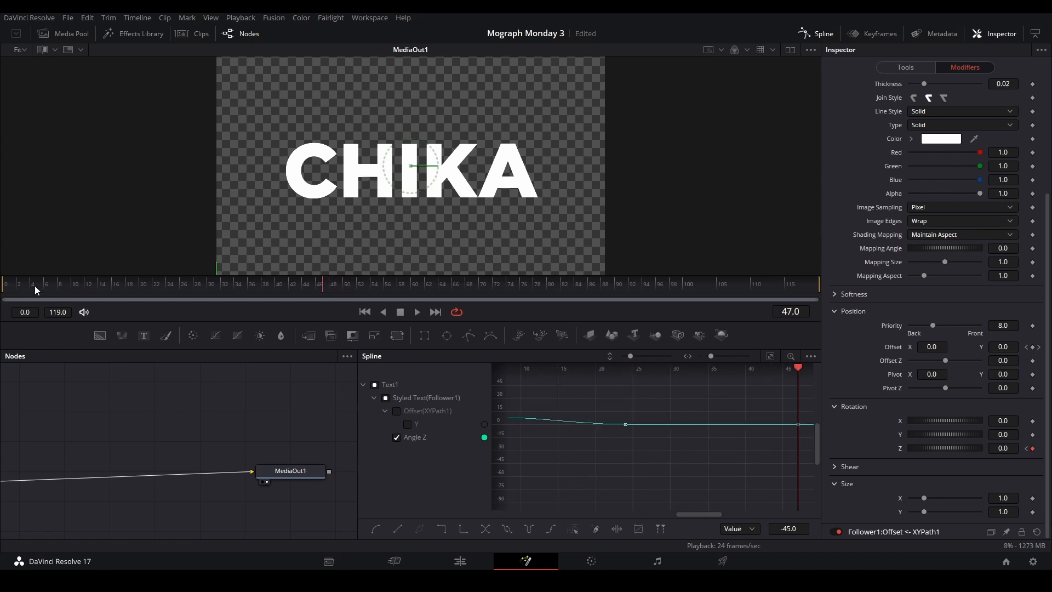
click(416, 311)
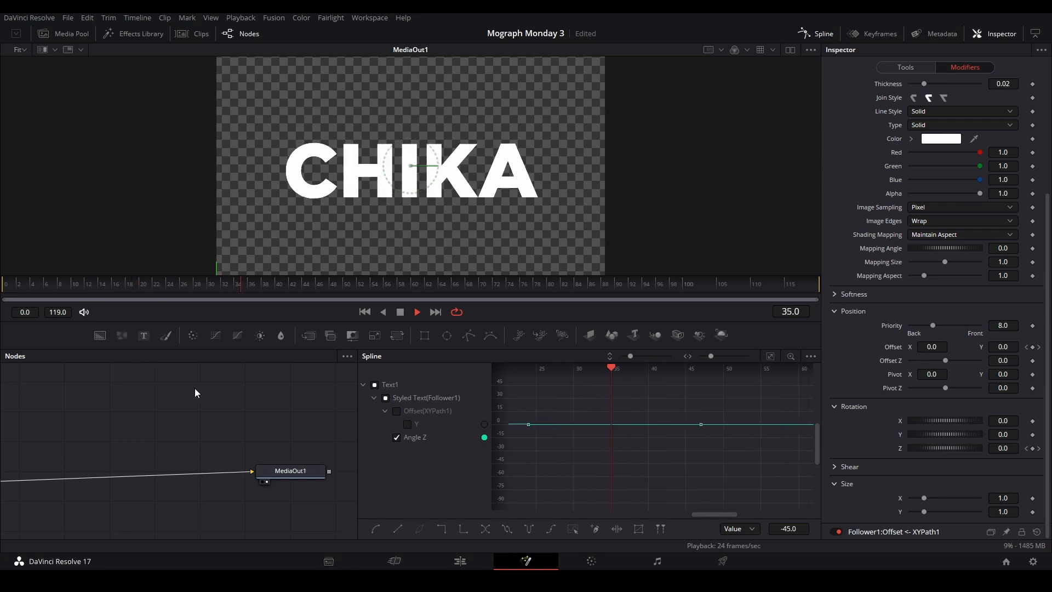
click(459, 561)
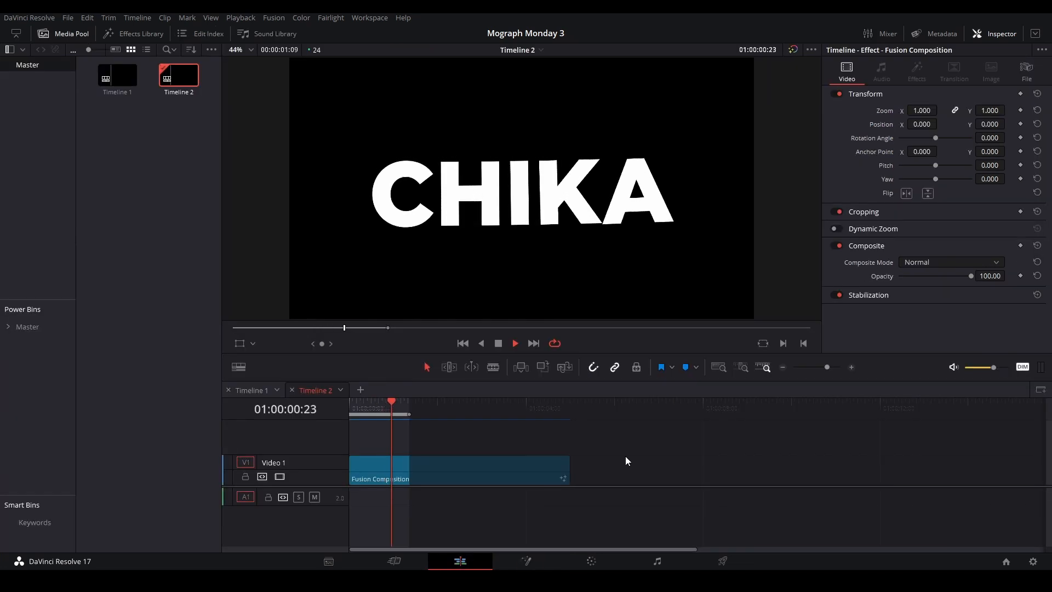